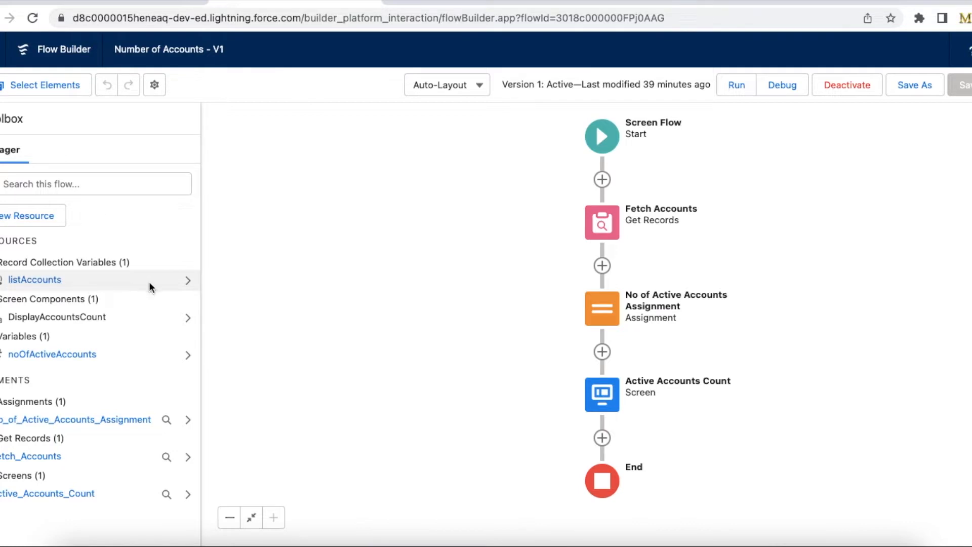
Step: Review the listAccounts variable as an Account record collection and leave it unchanged
{"action": "left_click", "coordinate": [35, 279]}
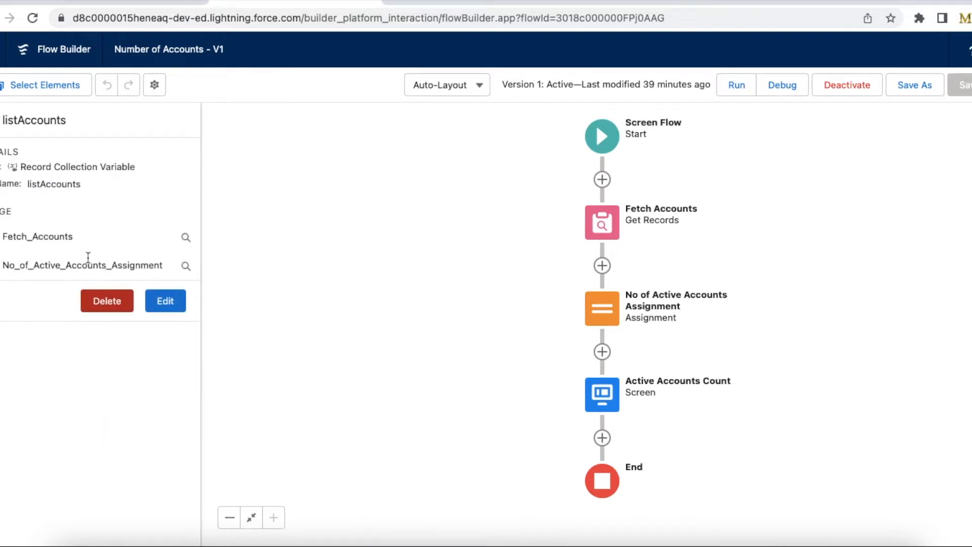
{"action": "mouse_move", "coordinate": [120, 250]}
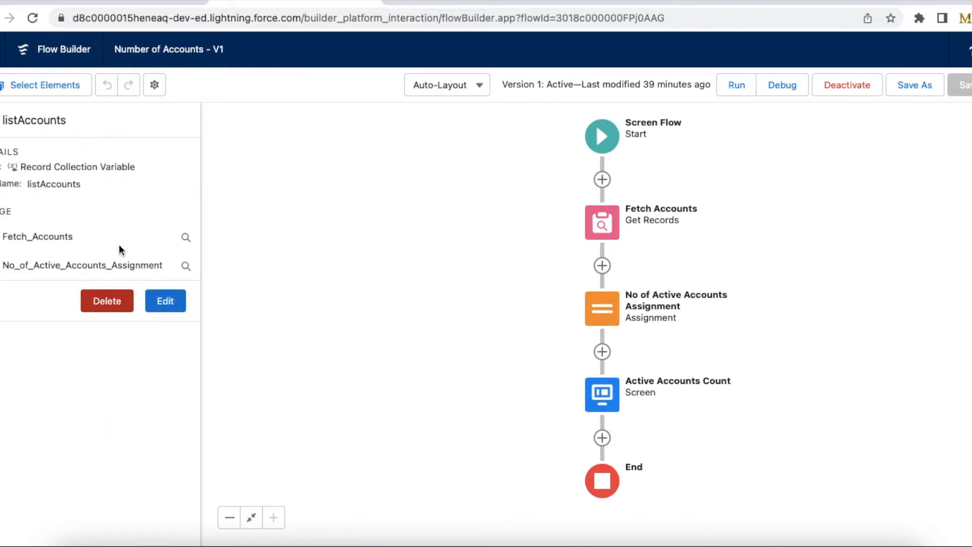
{"action": "left_click", "coordinate": [165, 300]}
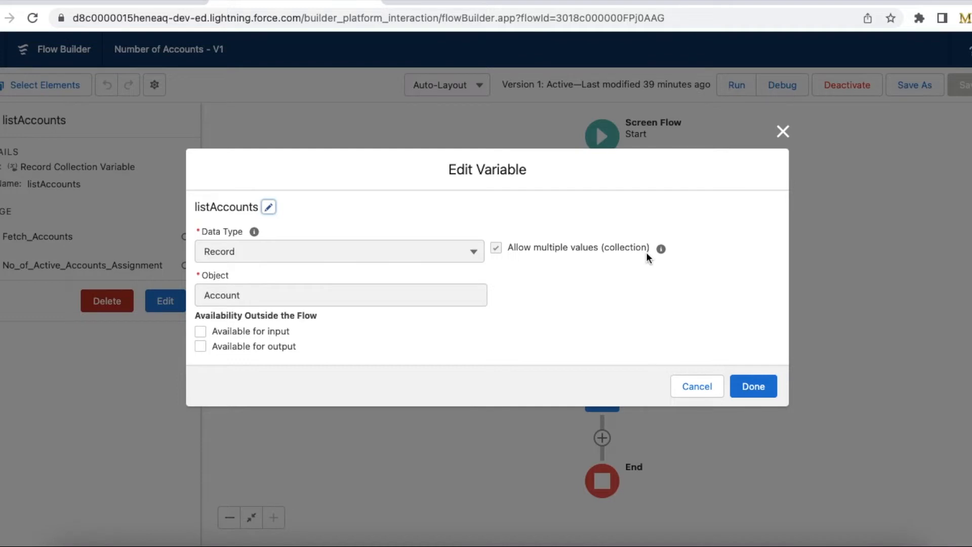
{"action": "mouse_move", "coordinate": [529, 248]}
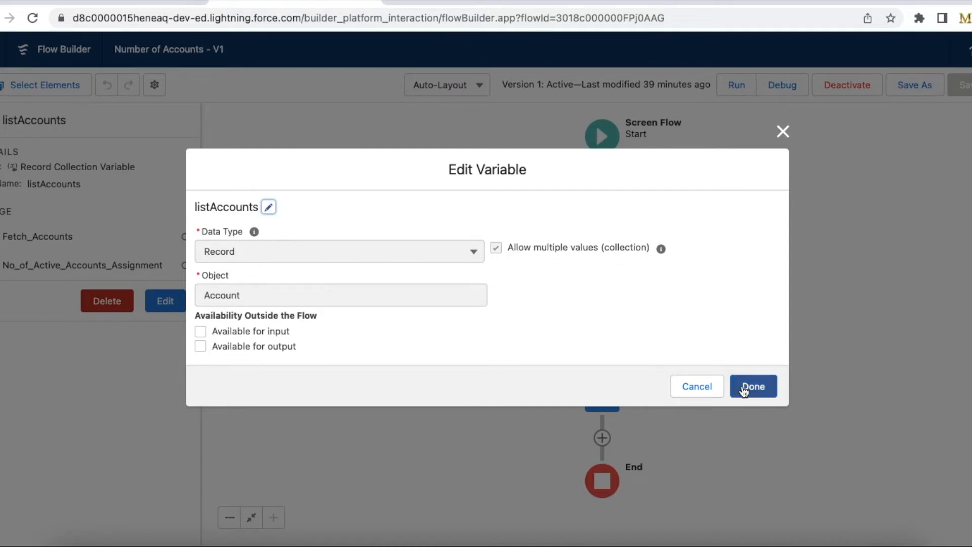
{"action": "left_click", "coordinate": [752, 385]}
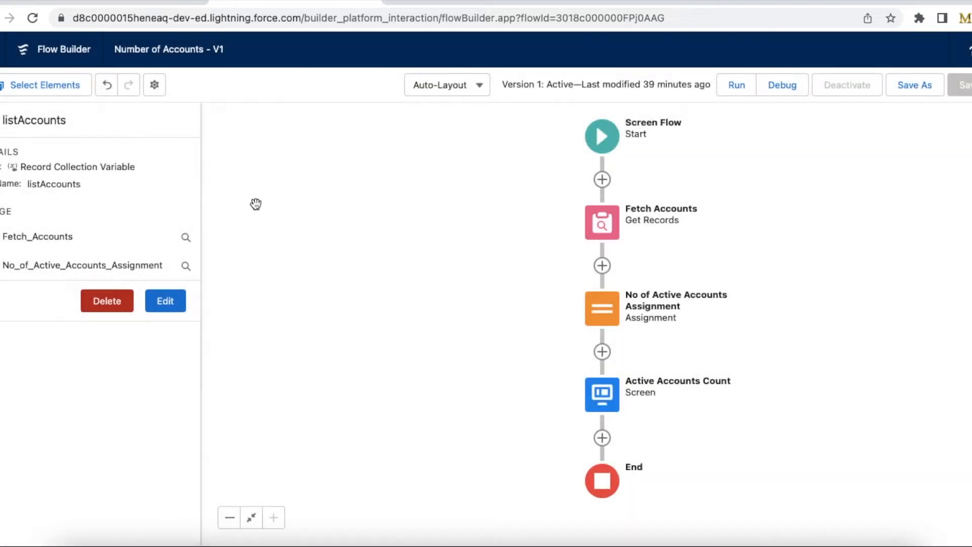
{"action": "left_click", "coordinate": [600, 222]}
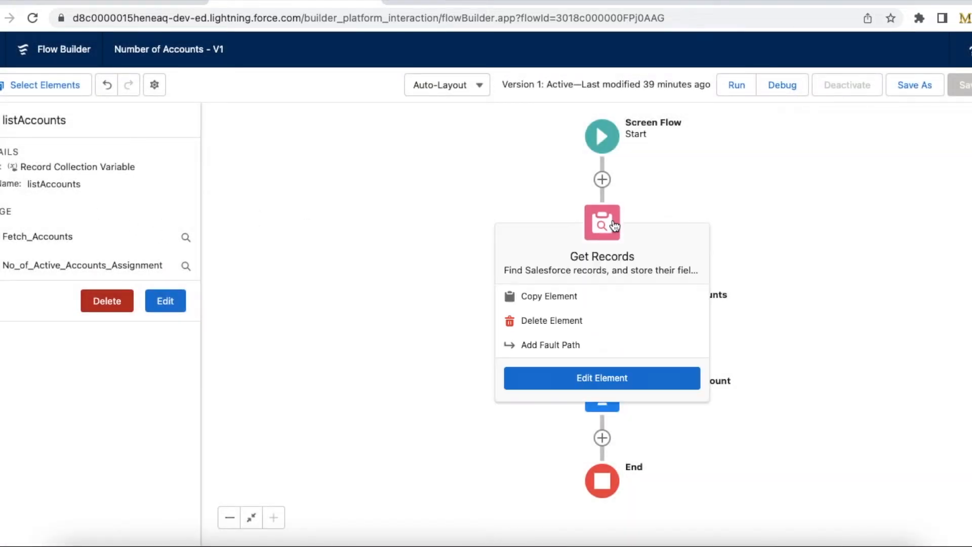
{"action": "left_click", "coordinate": [600, 378]}
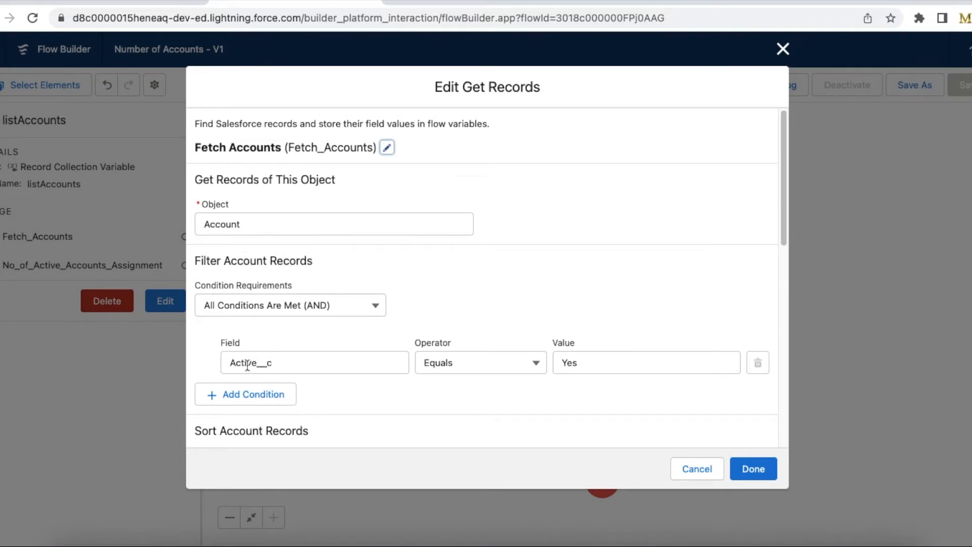
{"action": "mouse_move", "coordinate": [605, 362]}
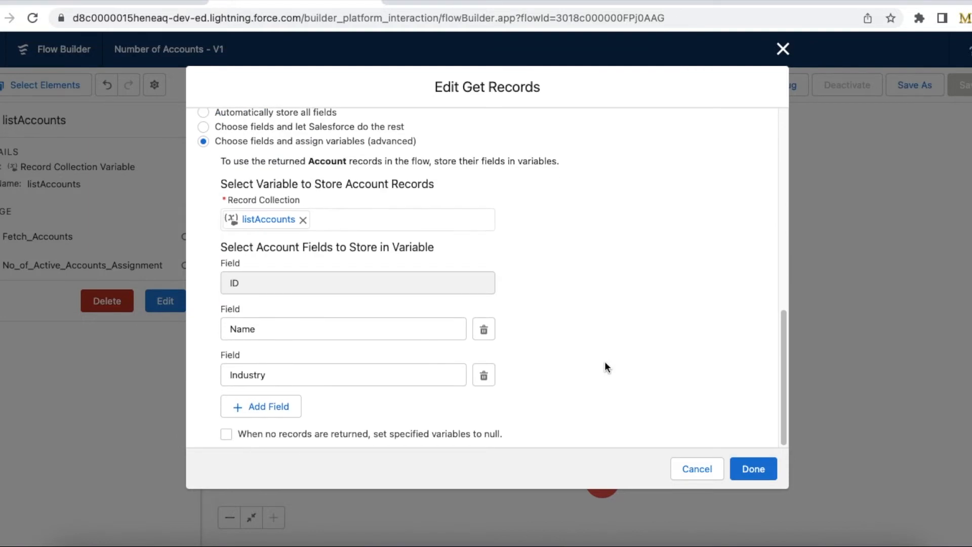
{"action": "mouse_move", "coordinate": [288, 199]}
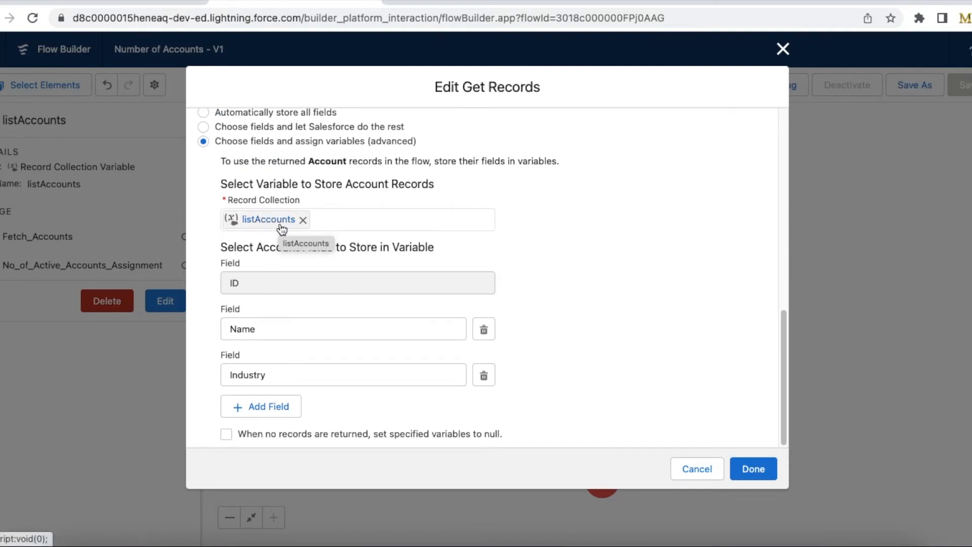
{"action": "mouse_move", "coordinate": [294, 228]}
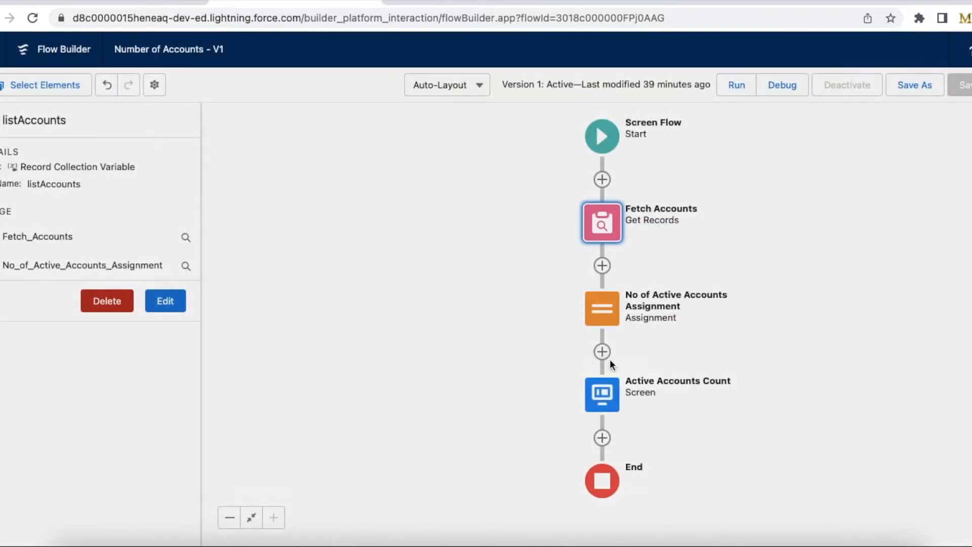
{"action": "left_click", "coordinate": [601, 308]}
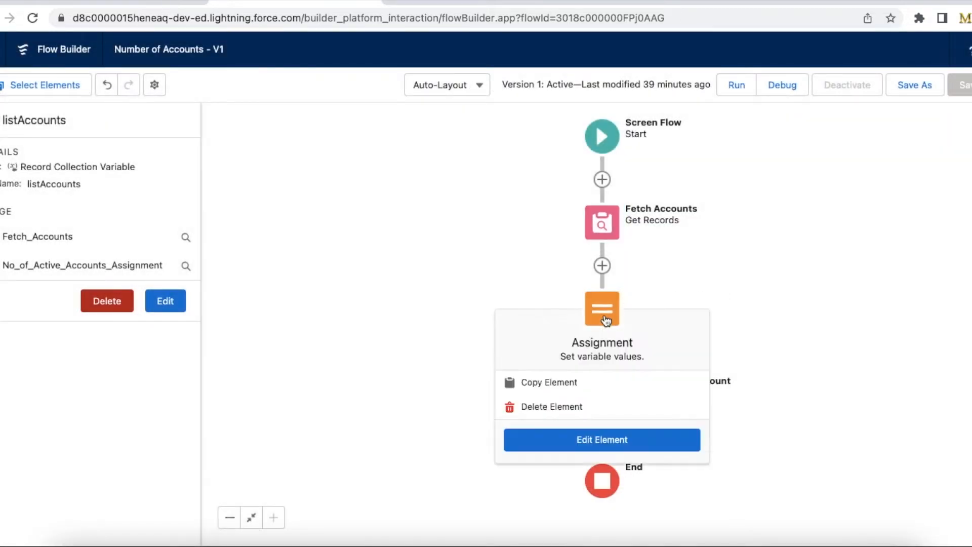
Step: Confirm noOfActiveAccounts uses the Equals Count operator on listAccounts and keep the assignment
{"action": "left_click", "coordinate": [601, 440]}
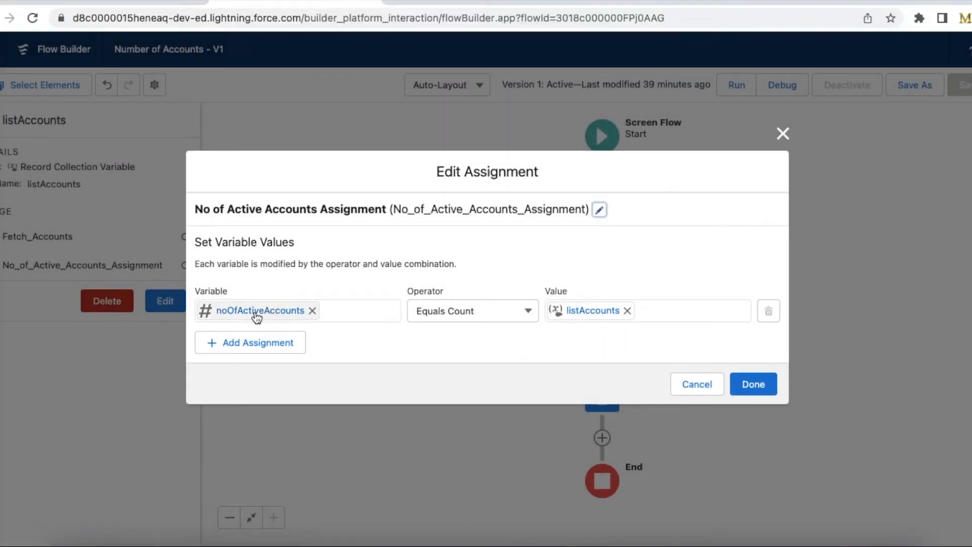
{"action": "mouse_move", "coordinate": [266, 316]}
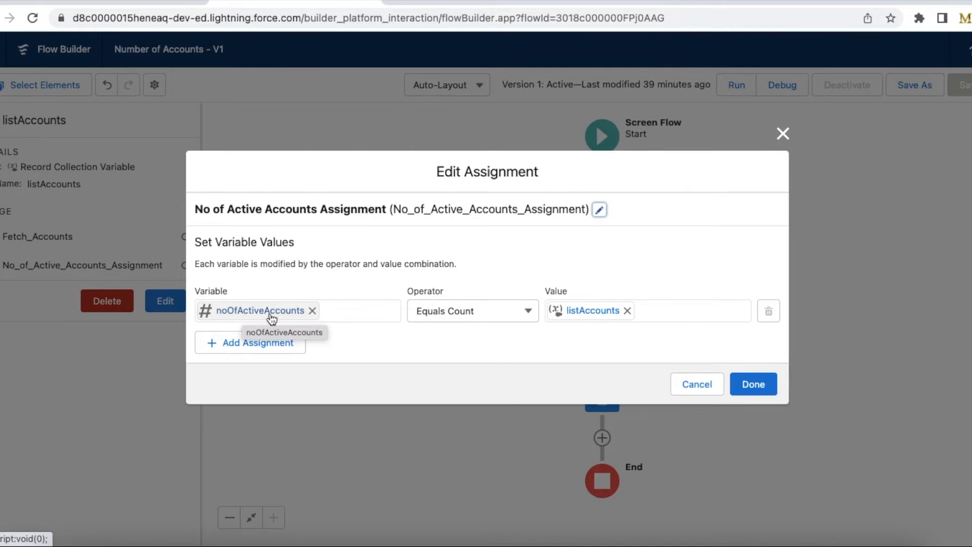
{"action": "mouse_move", "coordinate": [332, 335]}
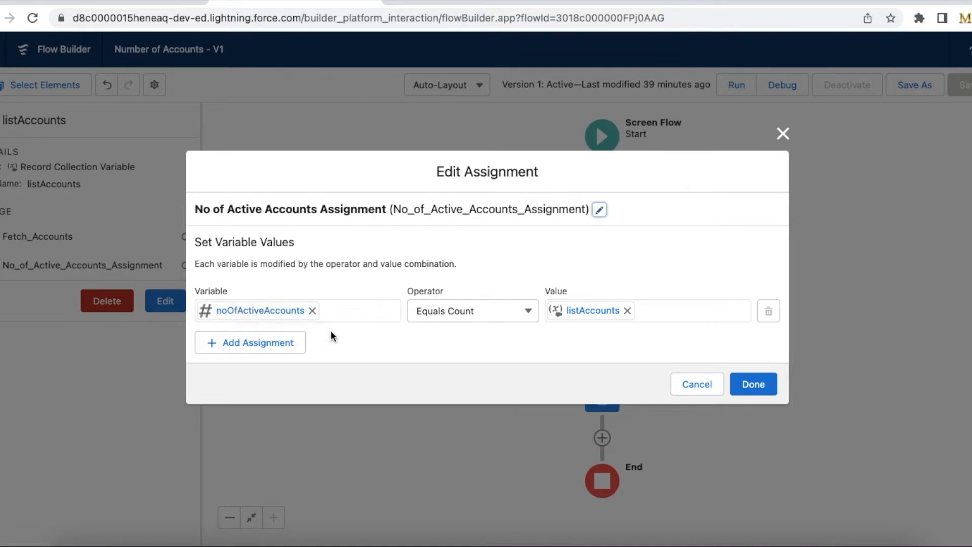
{"action": "mouse_move", "coordinate": [345, 292]}
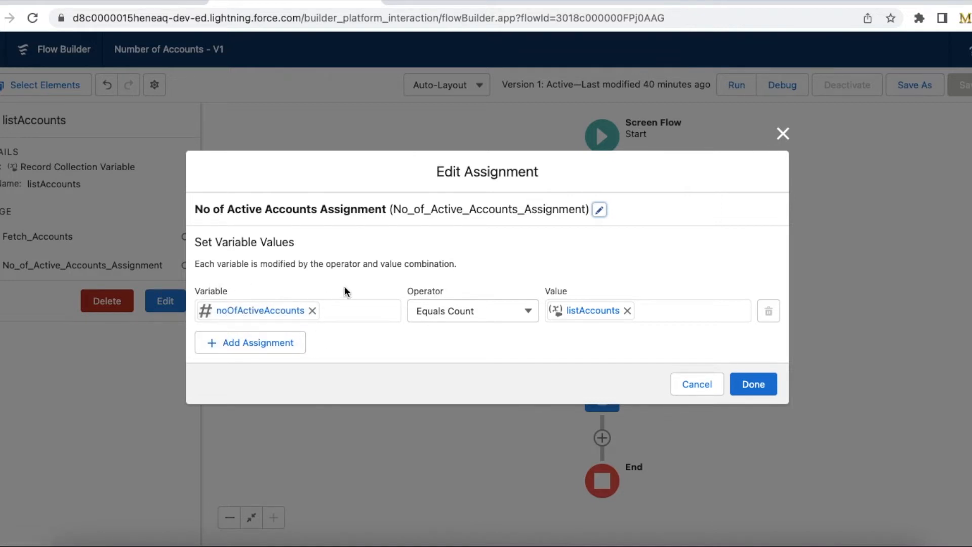
{"action": "mouse_move", "coordinate": [503, 289]}
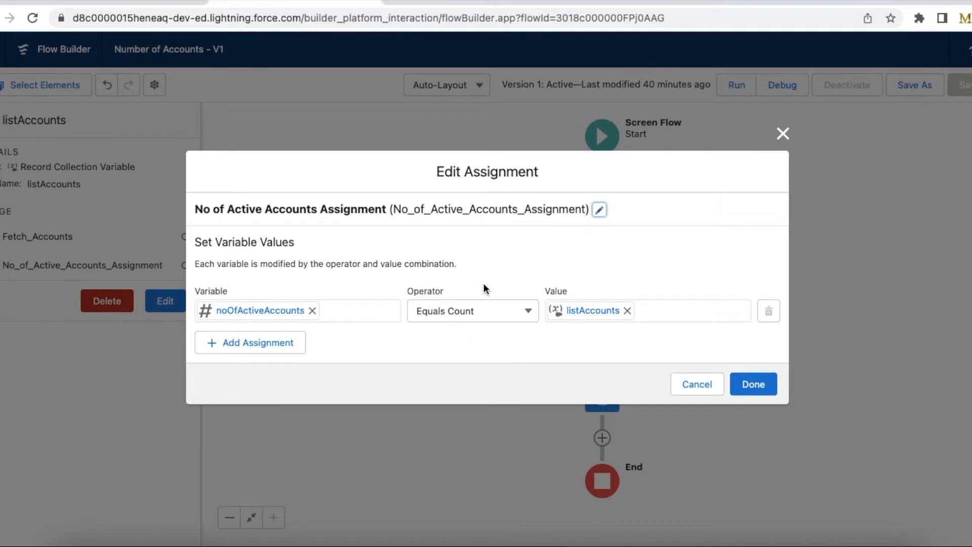
{"action": "mouse_move", "coordinate": [492, 308]}
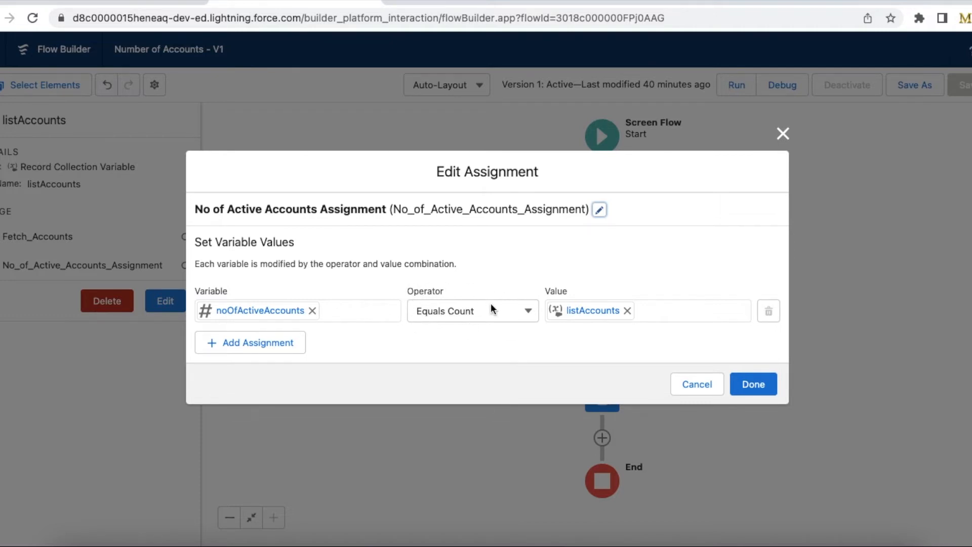
{"action": "mouse_move", "coordinate": [487, 319]}
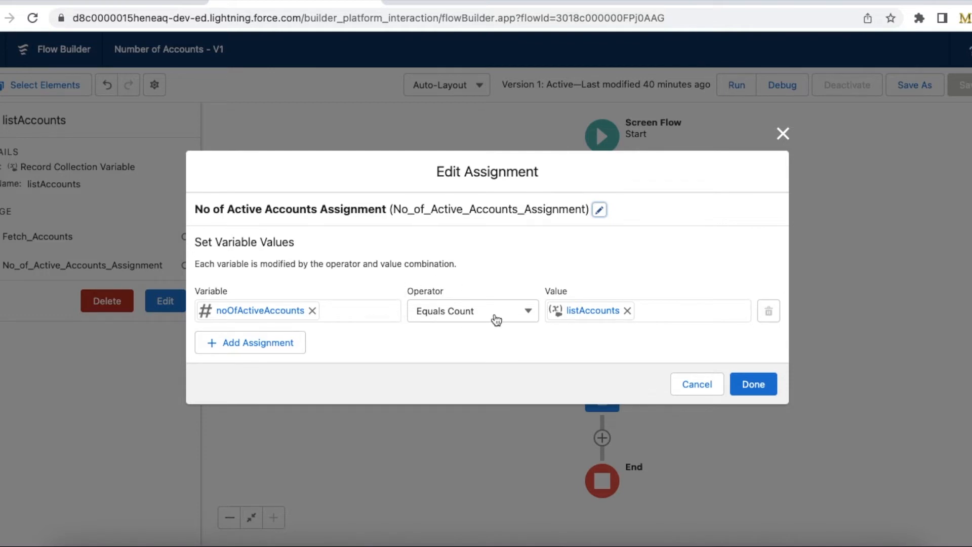
{"action": "mouse_move", "coordinate": [561, 325]}
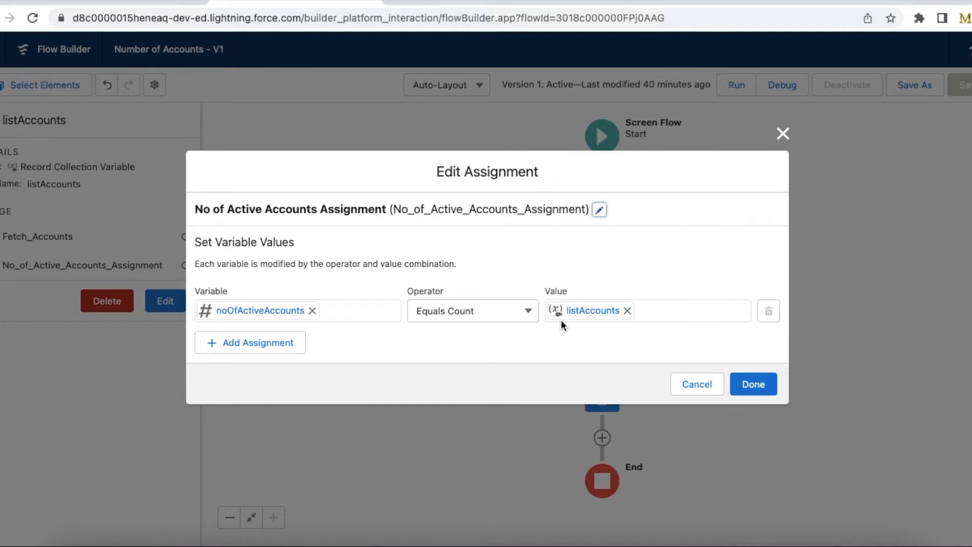
{"action": "left_click", "coordinate": [473, 310]}
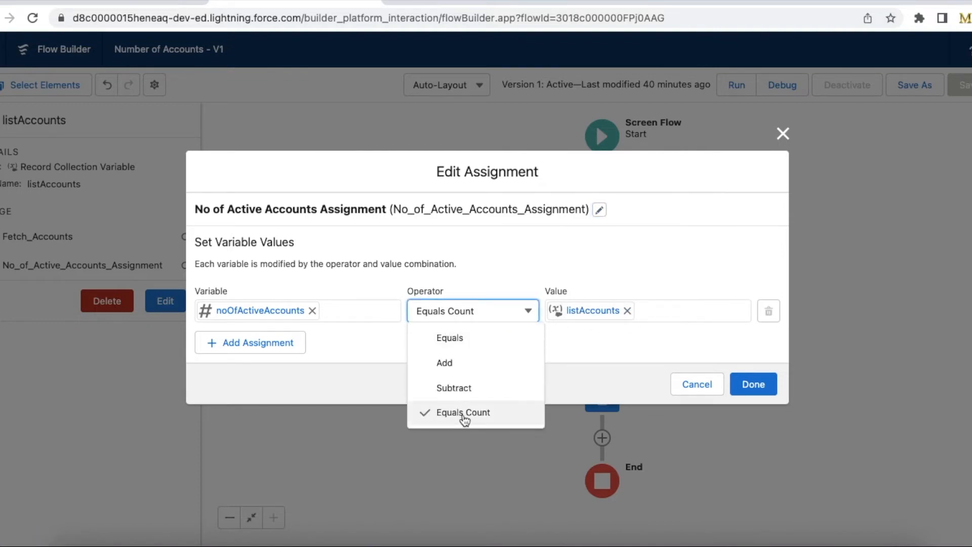
{"action": "left_click", "coordinate": [463, 412]}
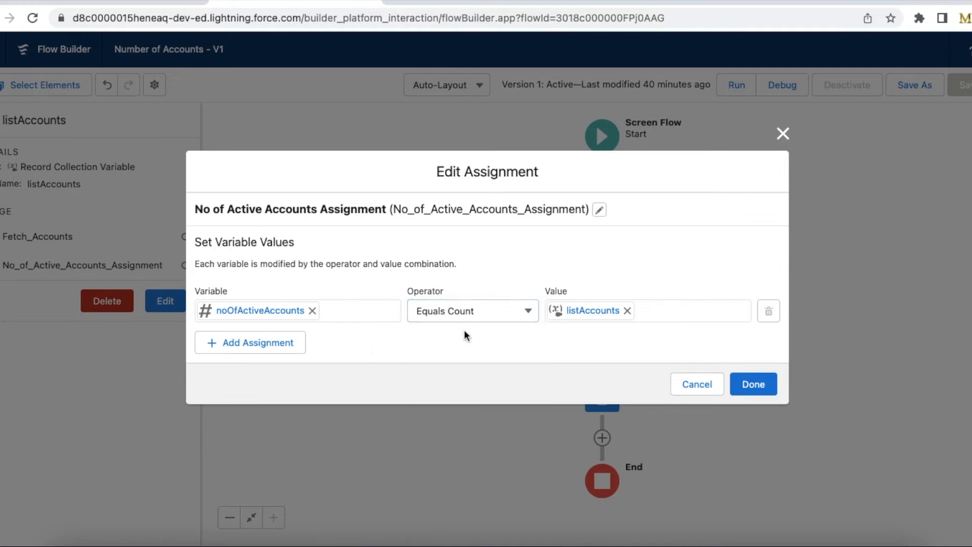
{"action": "mouse_move", "coordinate": [461, 278]}
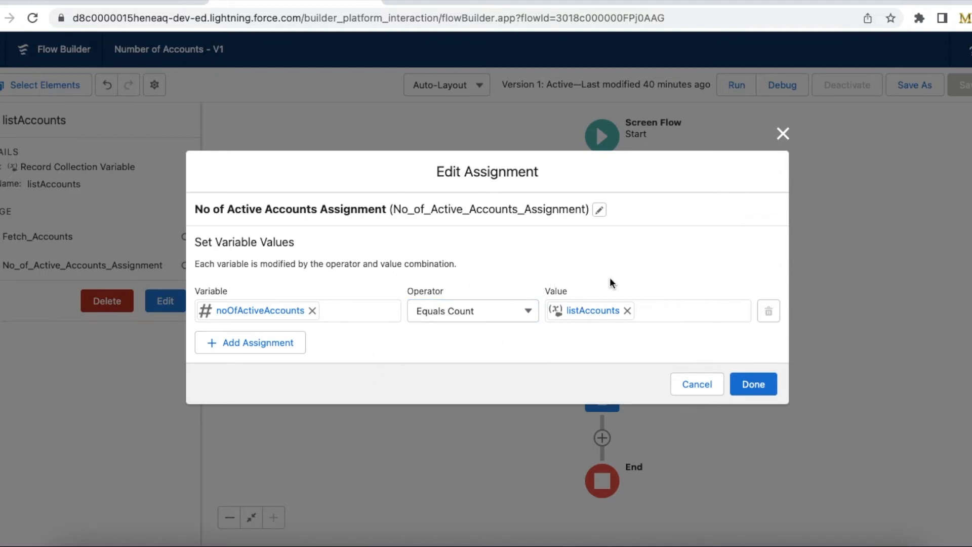
{"action": "mouse_move", "coordinate": [627, 300]}
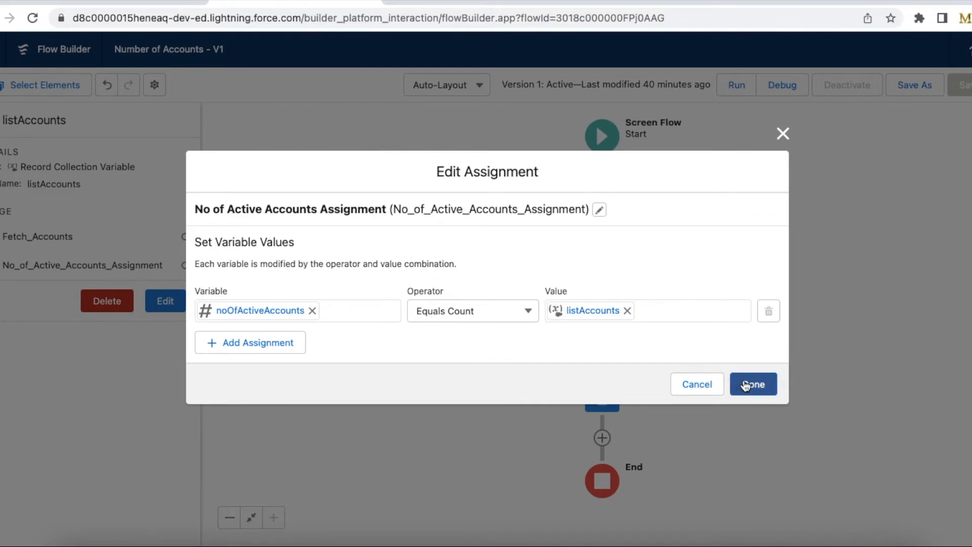
{"action": "left_click", "coordinate": [752, 384]}
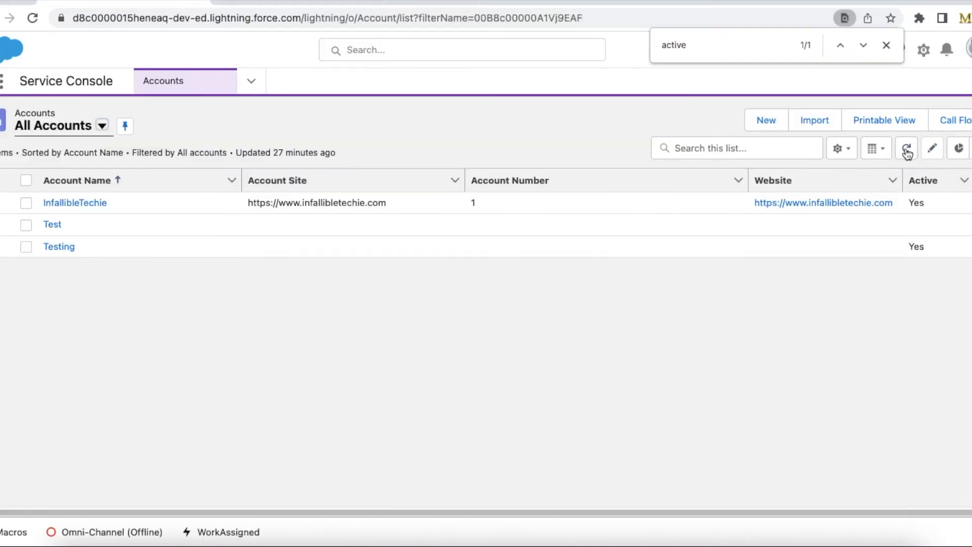
{"action": "left_click", "coordinate": [905, 148]}
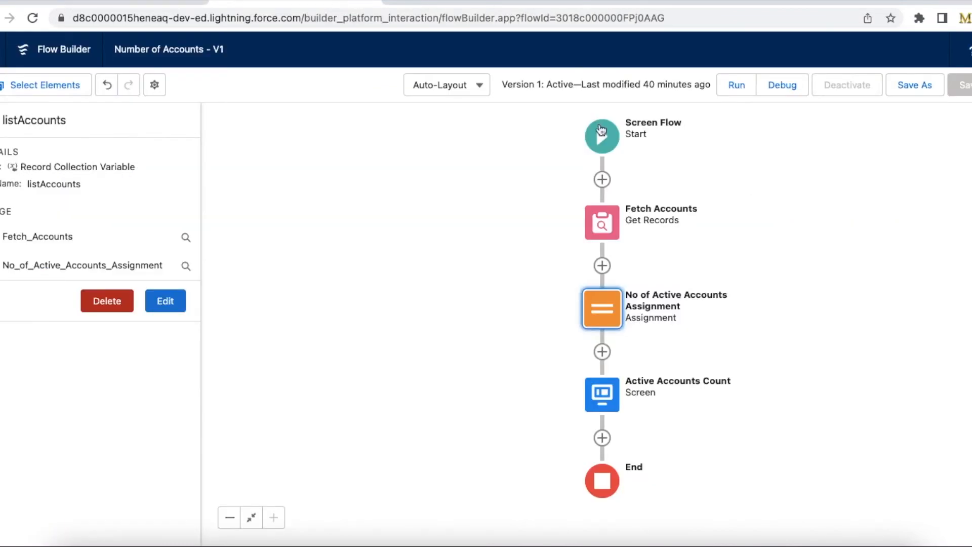
{"action": "mouse_move", "coordinate": [711, 201]}
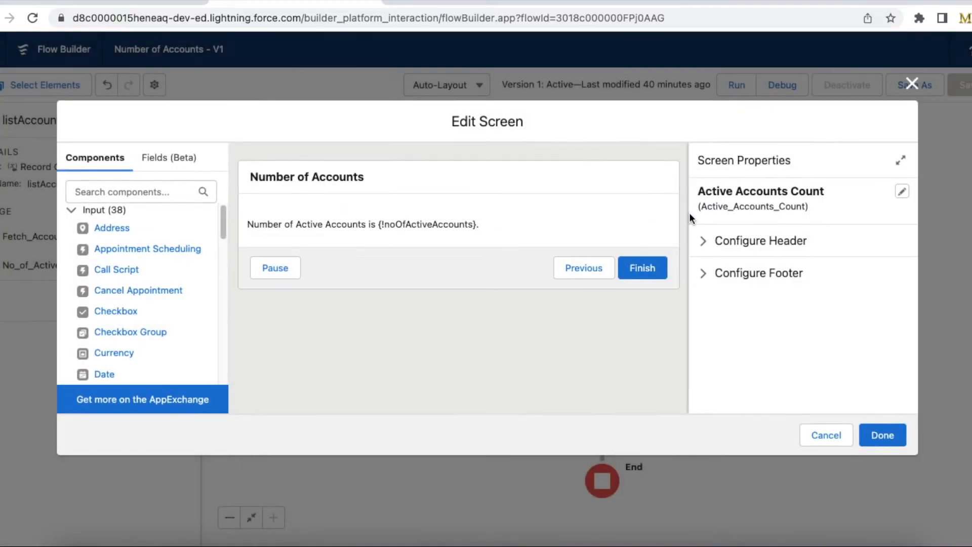
{"action": "mouse_move", "coordinate": [655, 210]}
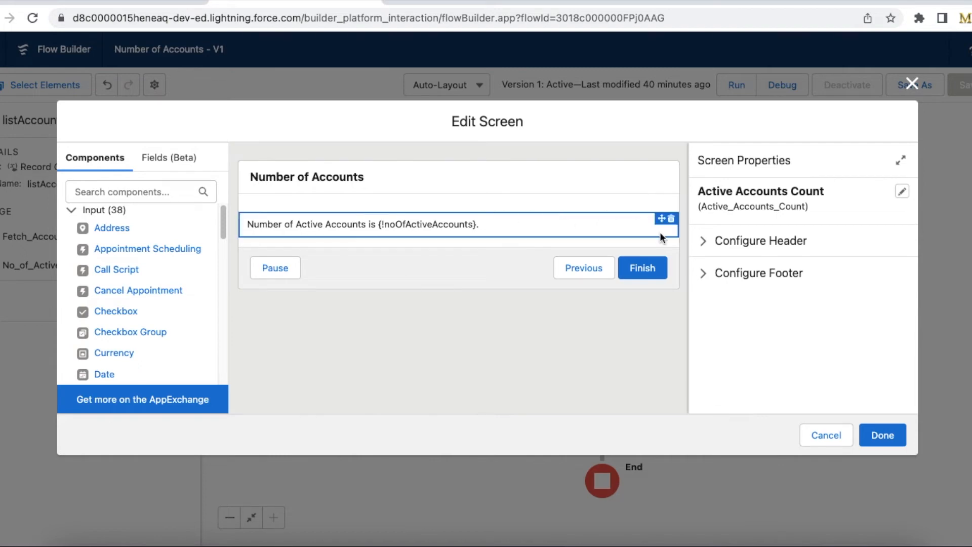
{"action": "mouse_move", "coordinate": [662, 236]}
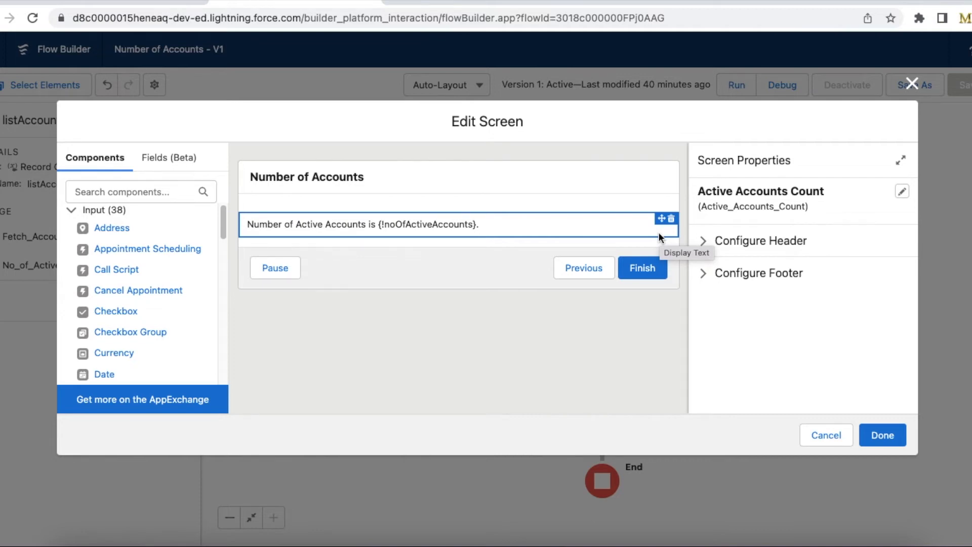
{"action": "mouse_move", "coordinate": [412, 233]}
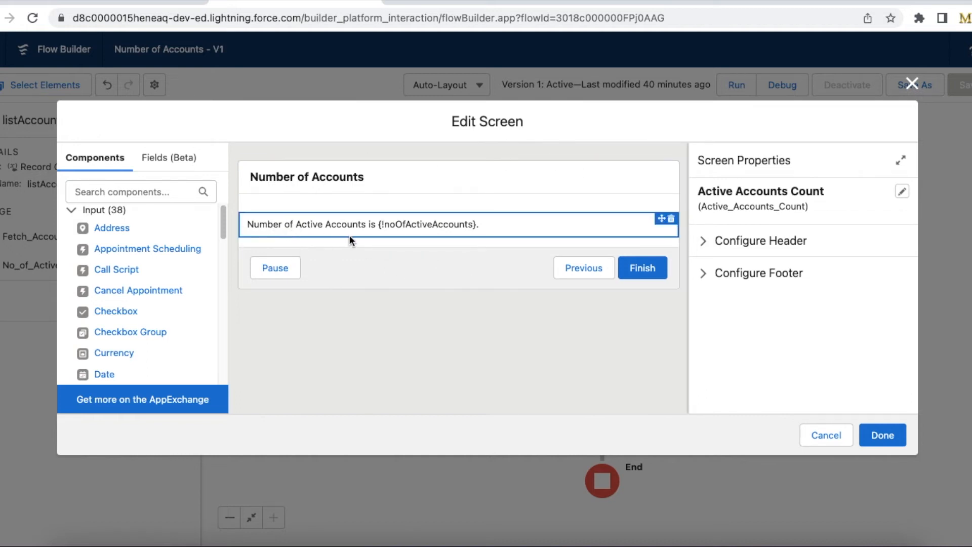
{"action": "mouse_move", "coordinate": [470, 241]}
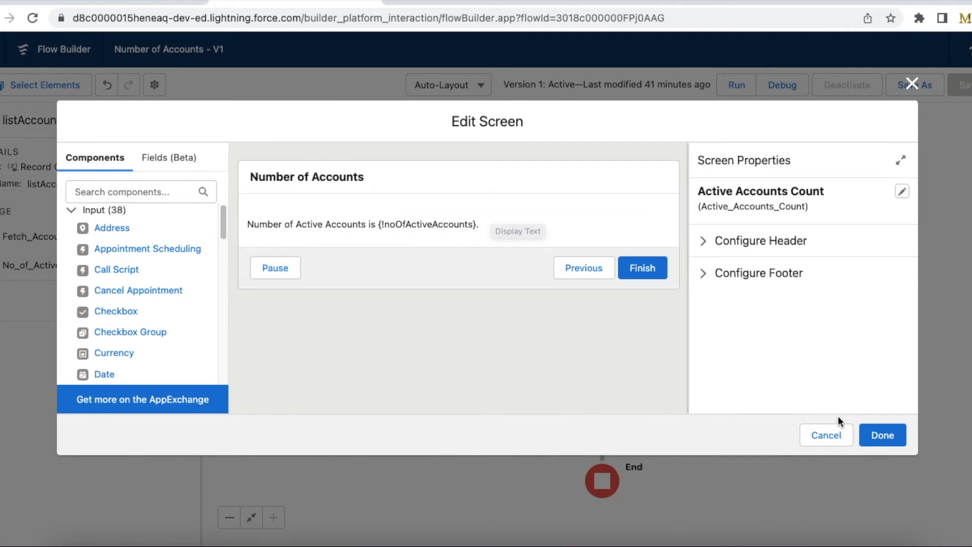
Step: Dismiss the Active Accounts Count screen settings after checking the noOfActiveAccounts display text
{"action": "left_click", "coordinate": [825, 434]}
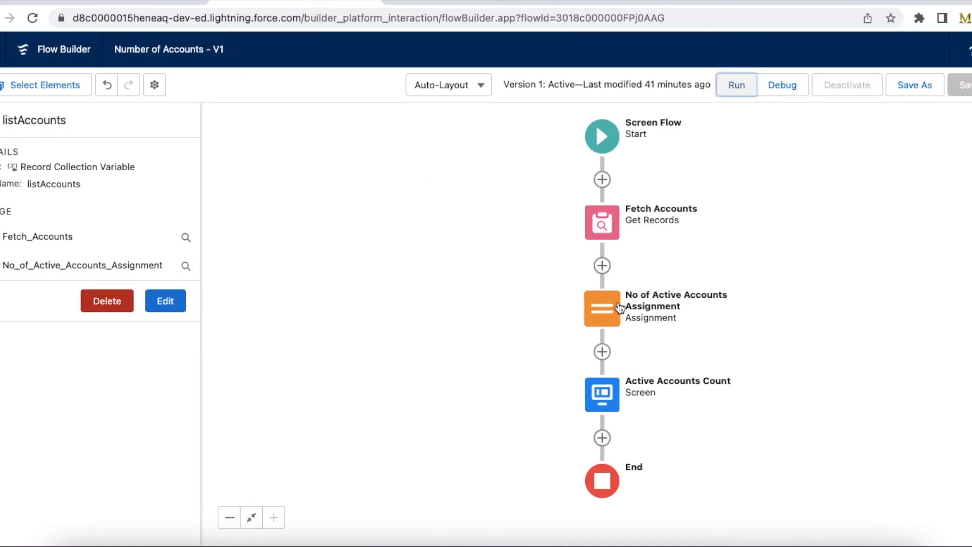